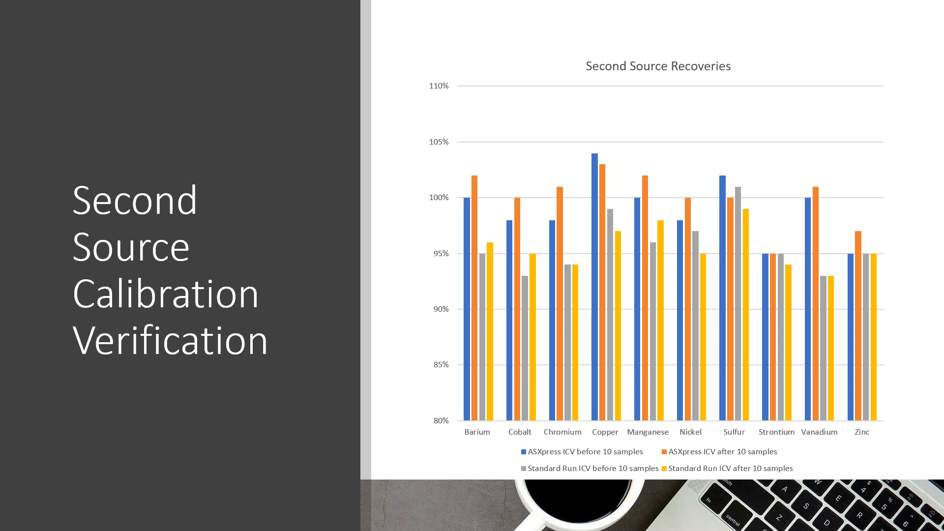
{"action": "key", "text": "right"}
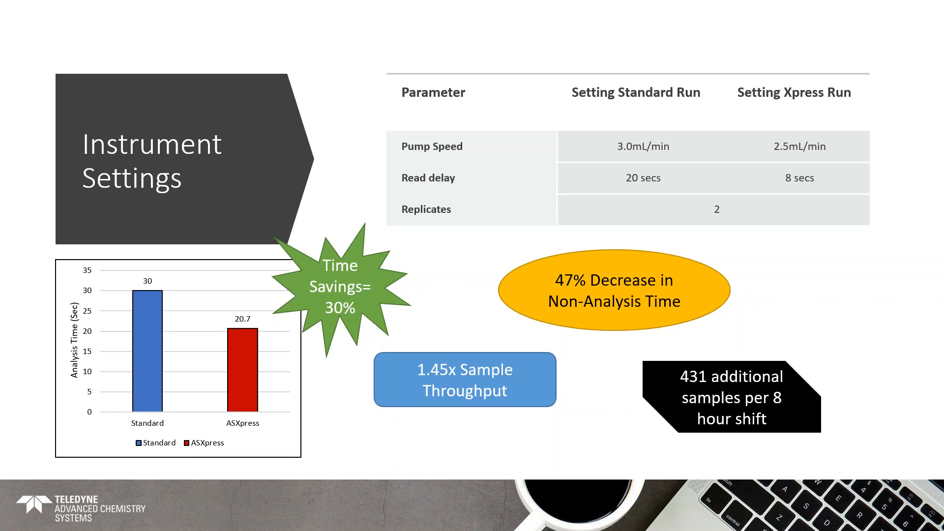
{"action": "key", "text": "Right"}
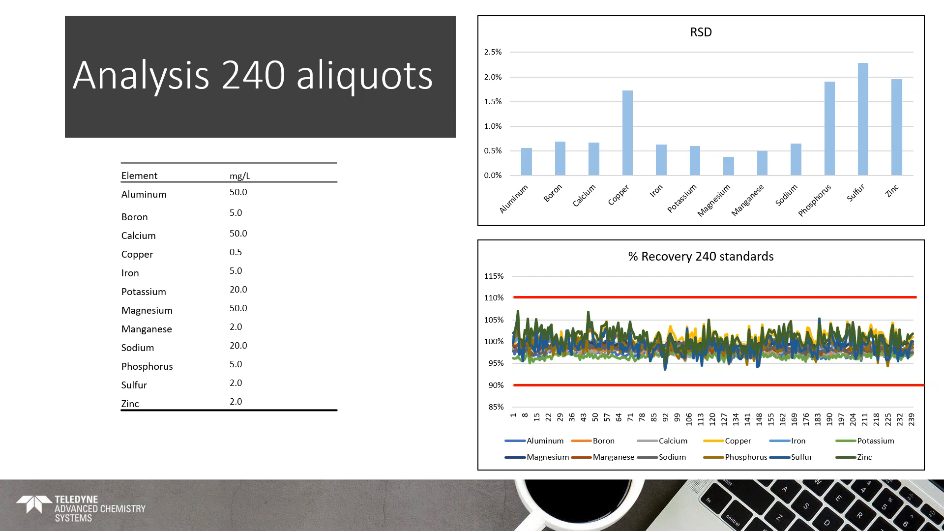
{"action": "key", "text": "right"}
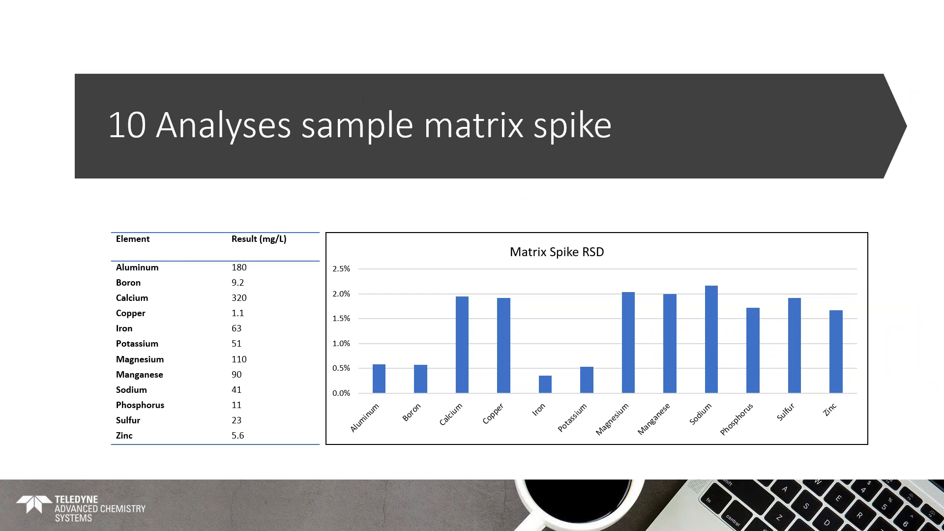
{"action": "key", "text": "Right"}
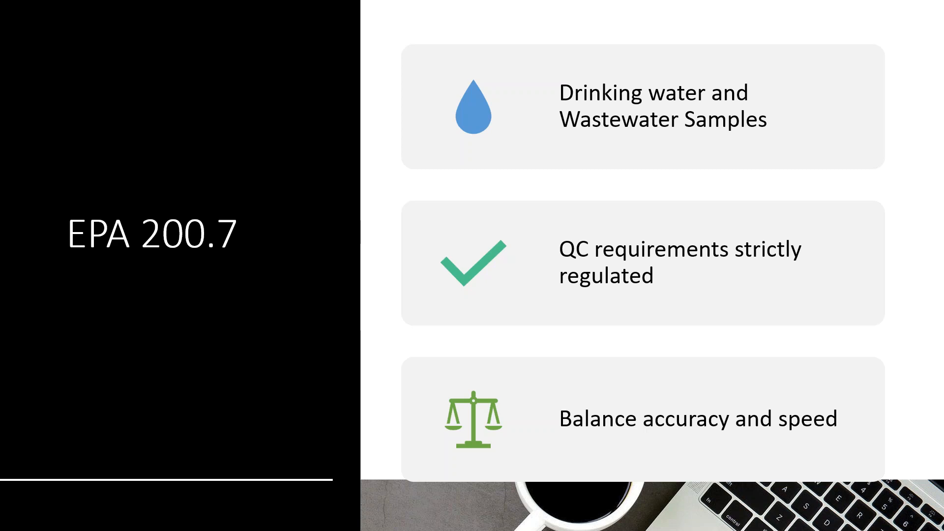
{"action": "key", "text": "Right"}
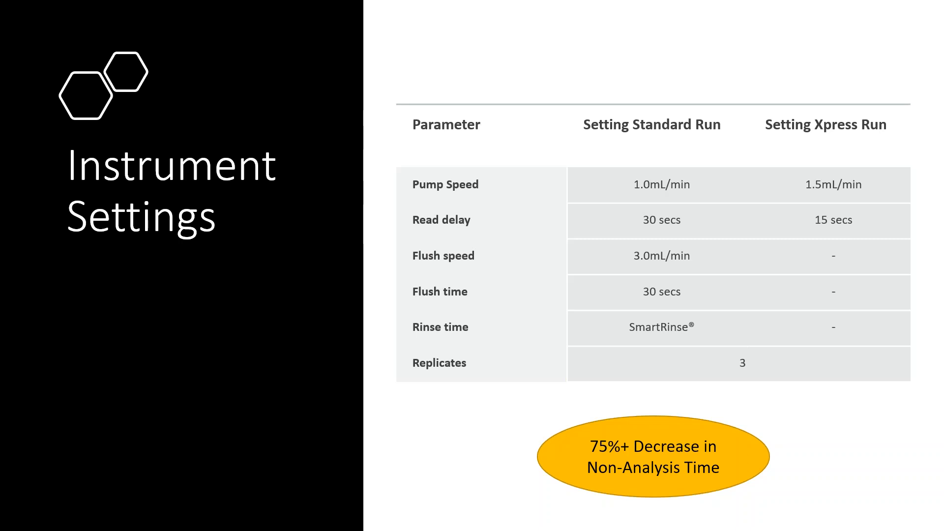
{"action": "key", "text": "Right"}
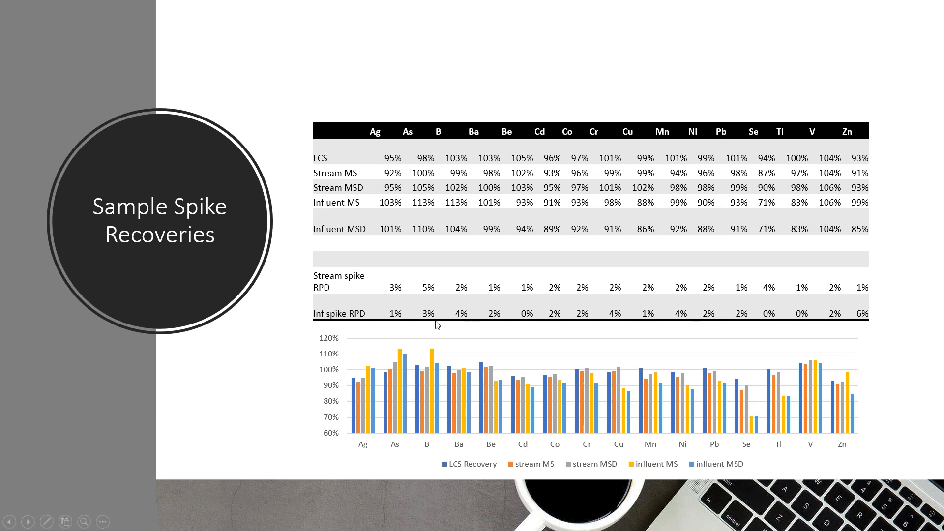
{"action": "mouse_move", "coordinate": [363, 327]}
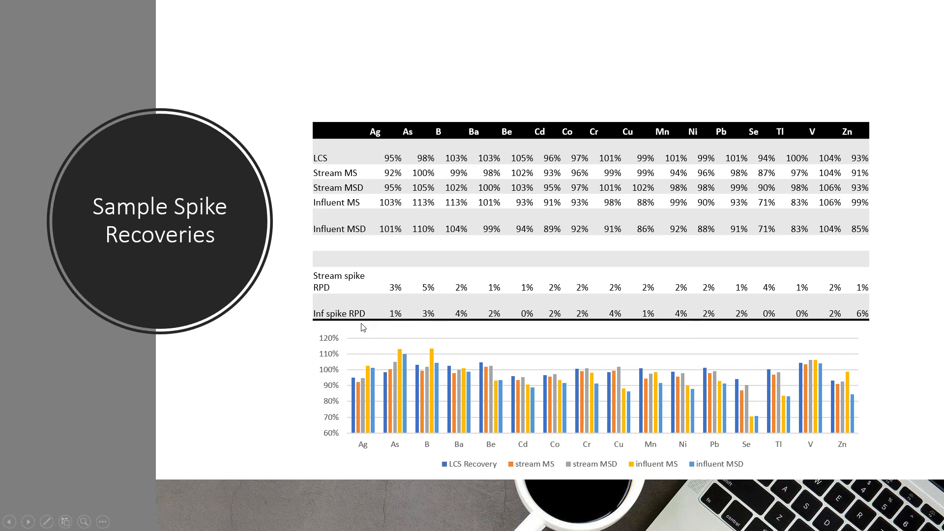
{"action": "mouse_move", "coordinate": [424, 329]}
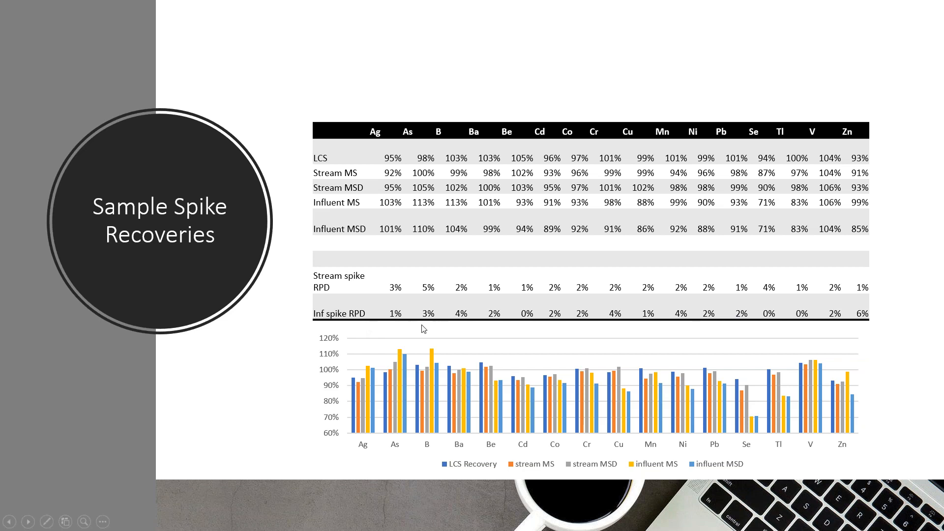